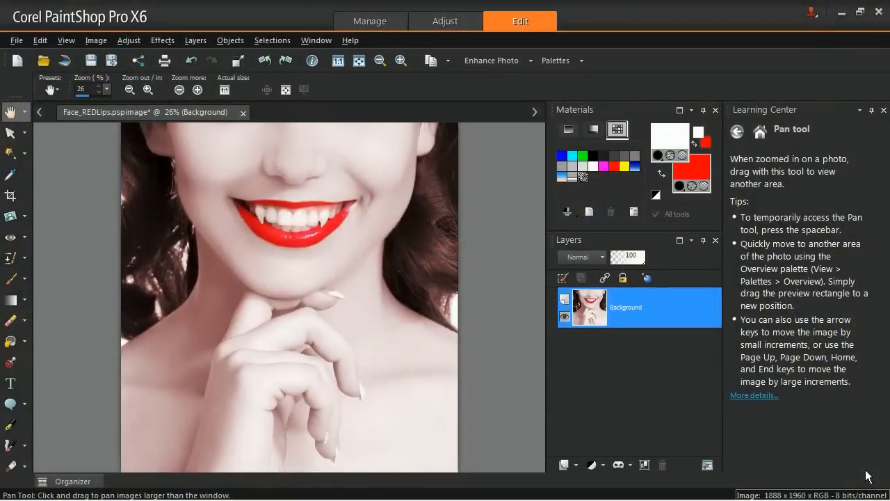
mouse_move(572, 359)
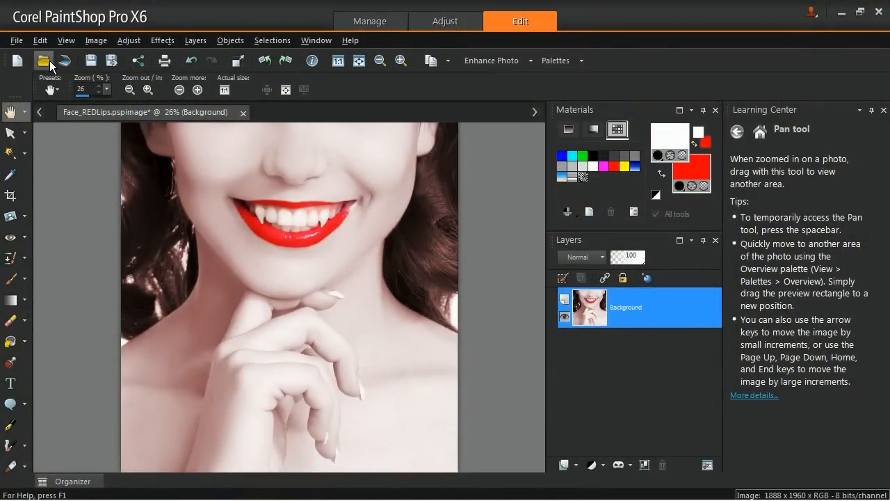
Step: Open Face_REDLips2.jpg, pan to the smiling mouth, and select the Warp Brush tool
left_click(43, 60)
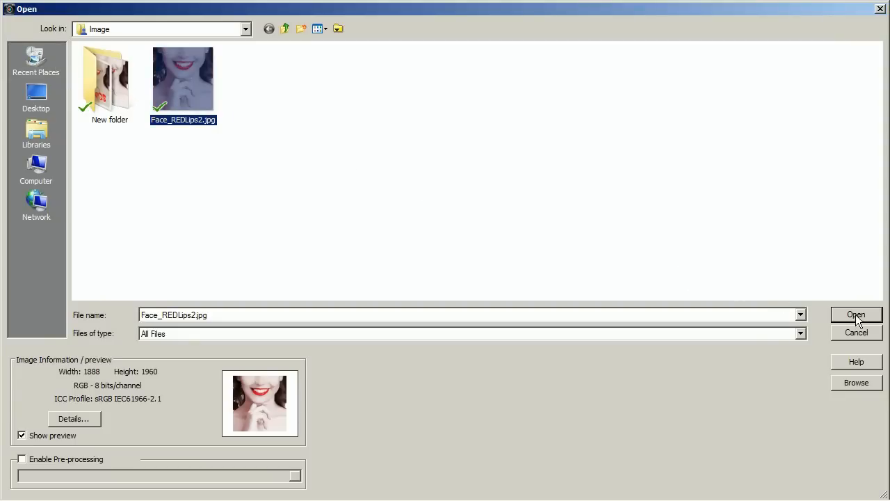
left_click(856, 314)
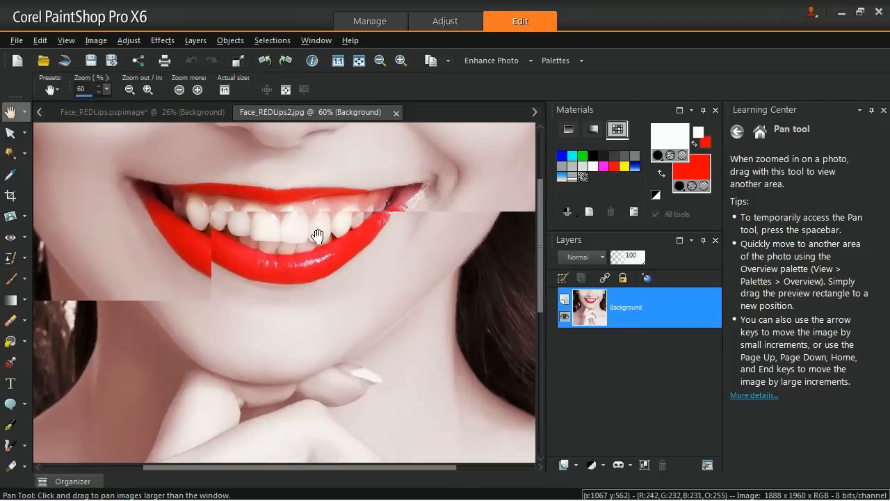
left_click_drag(318, 236, 50, 420)
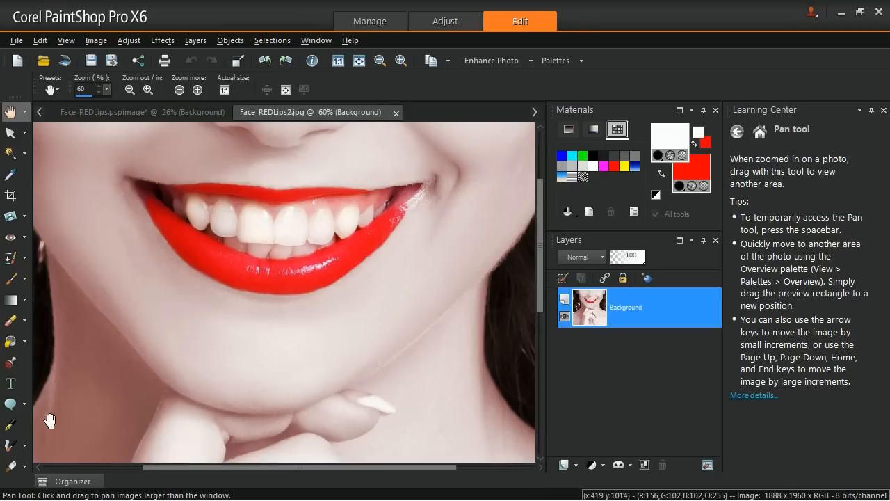
left_click(10, 446)
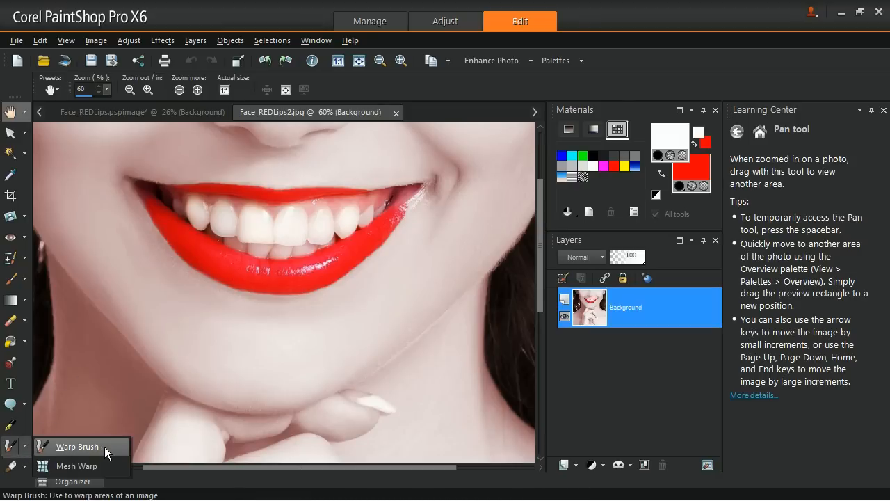
left_click(77, 446)
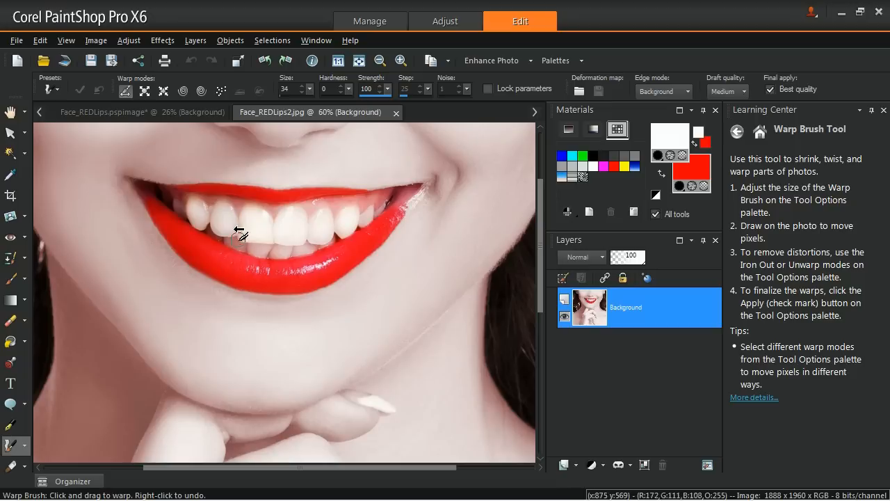